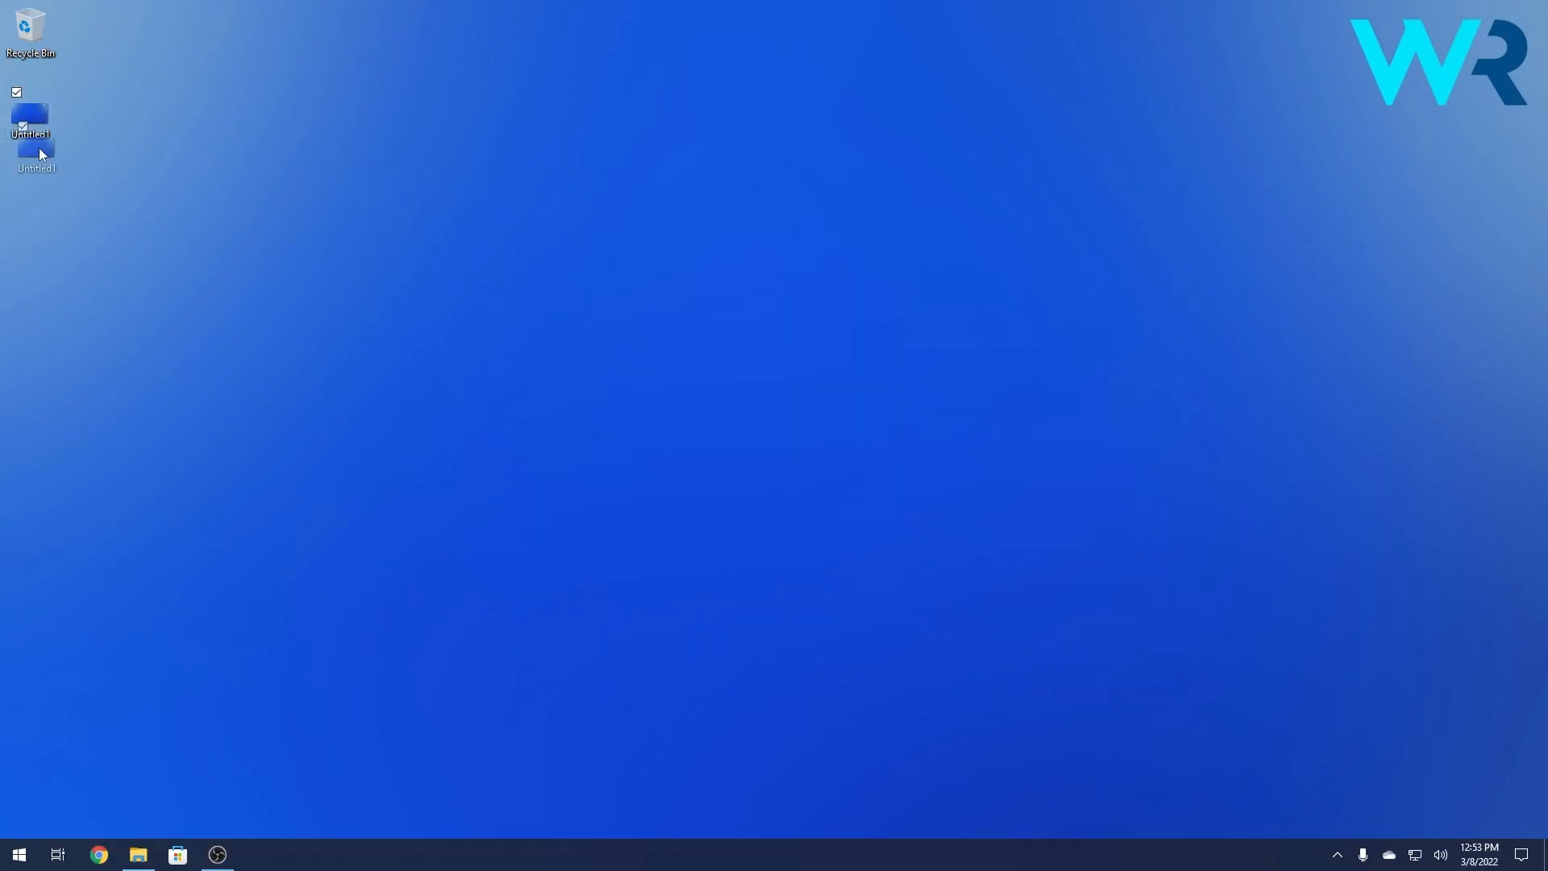
# Drag the desktop files elsewhere, leaving only the Recycle Bin and one image file
pyautogui.moveTo(37, 133); pyautogui.dragTo(577, 602)
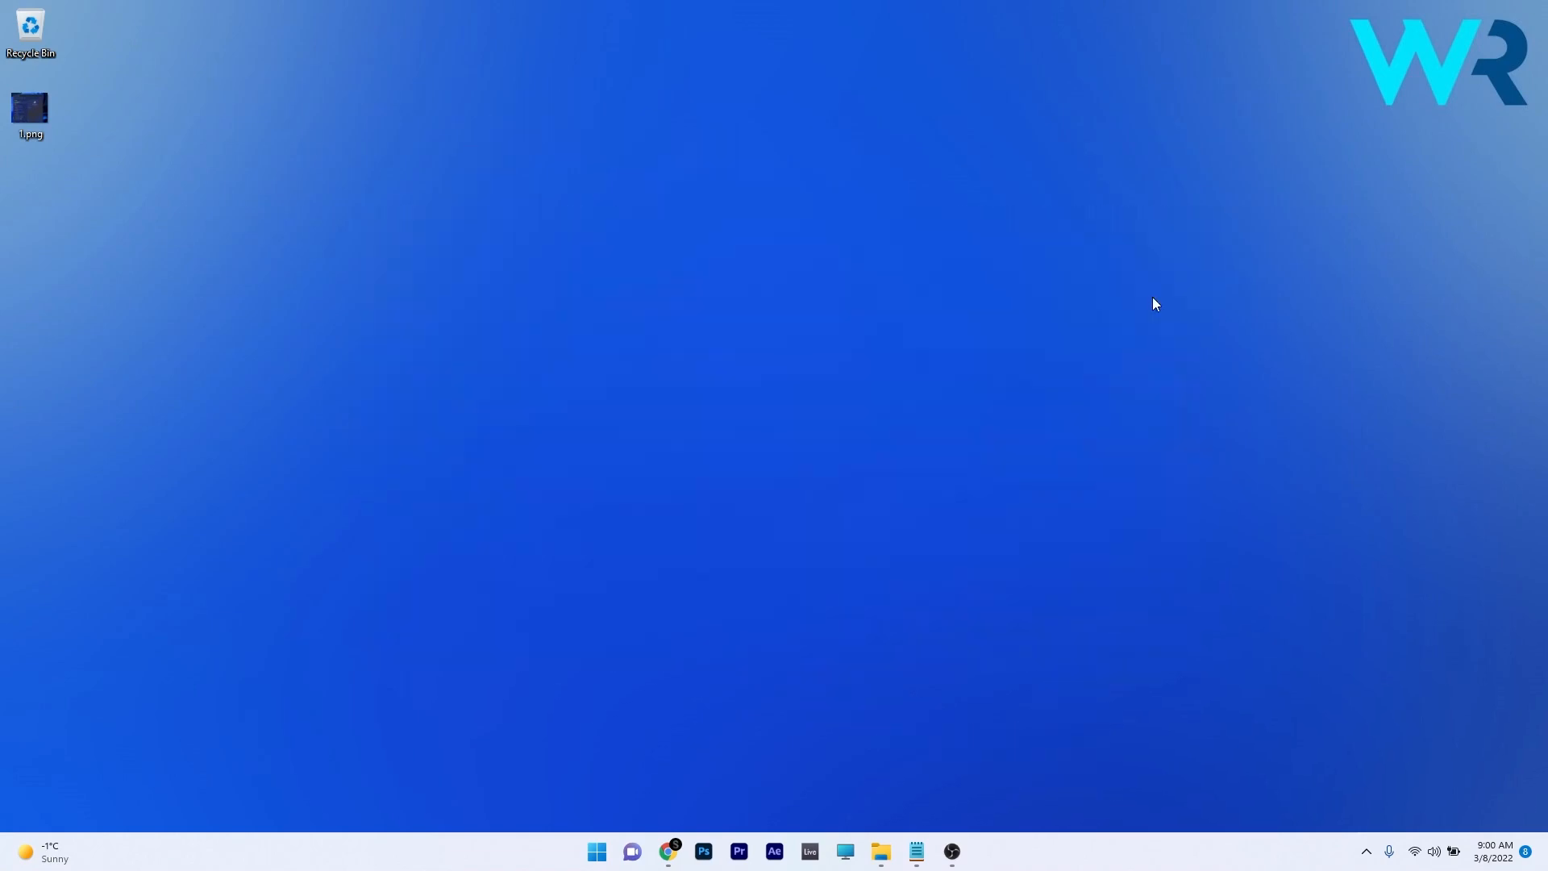
# Try dropping the image file onto a taskbar app, then Alt+Tab to the Camera Roll folder
pyautogui.doubleClick(31, 109)
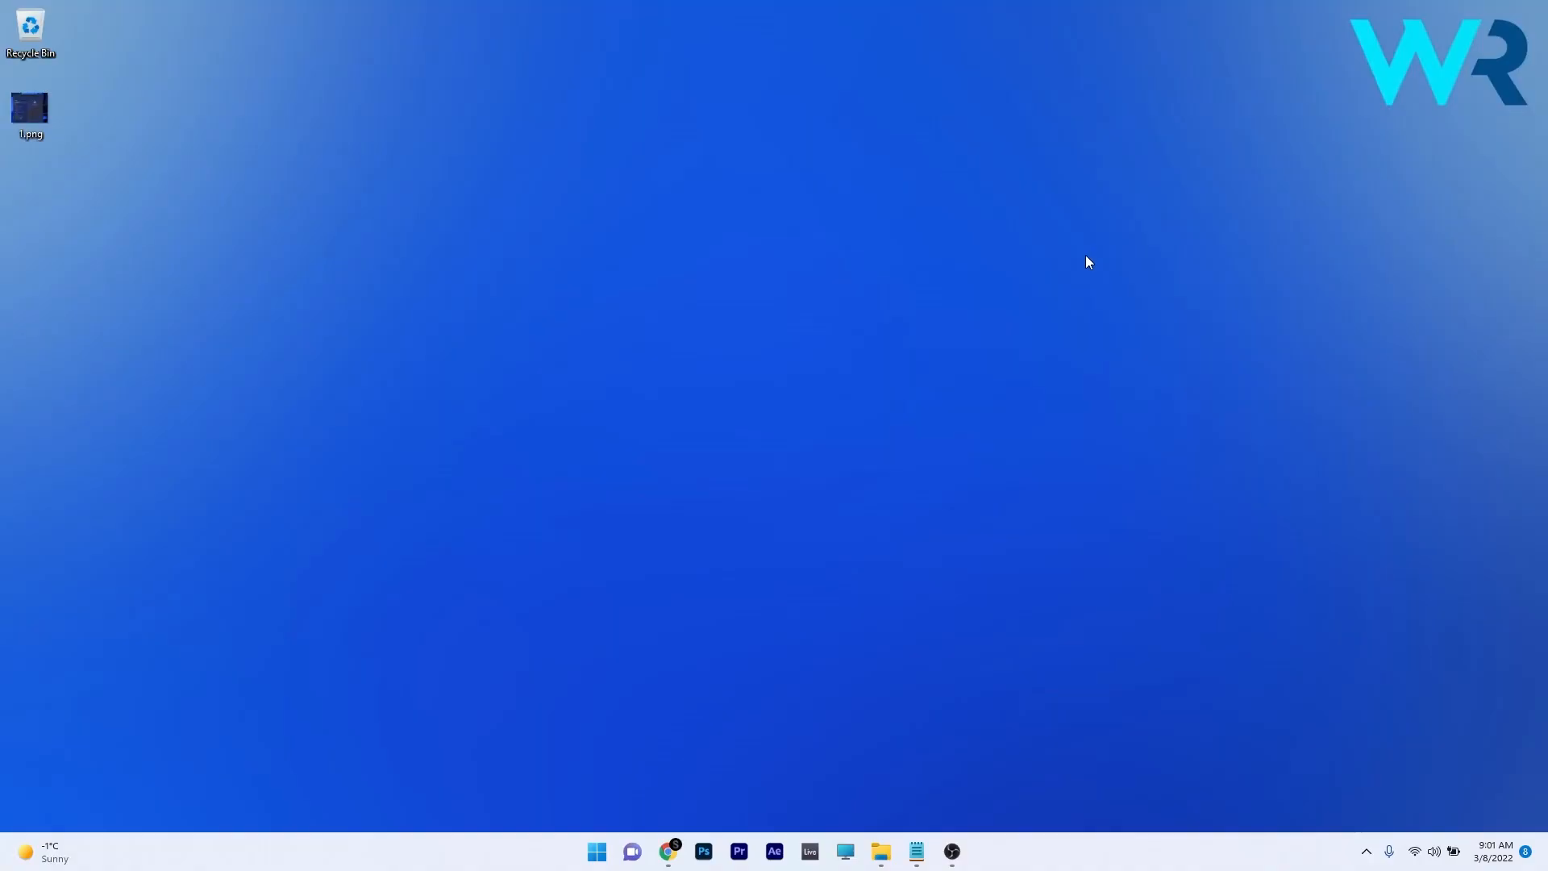
pyautogui.moveTo(859, 295)
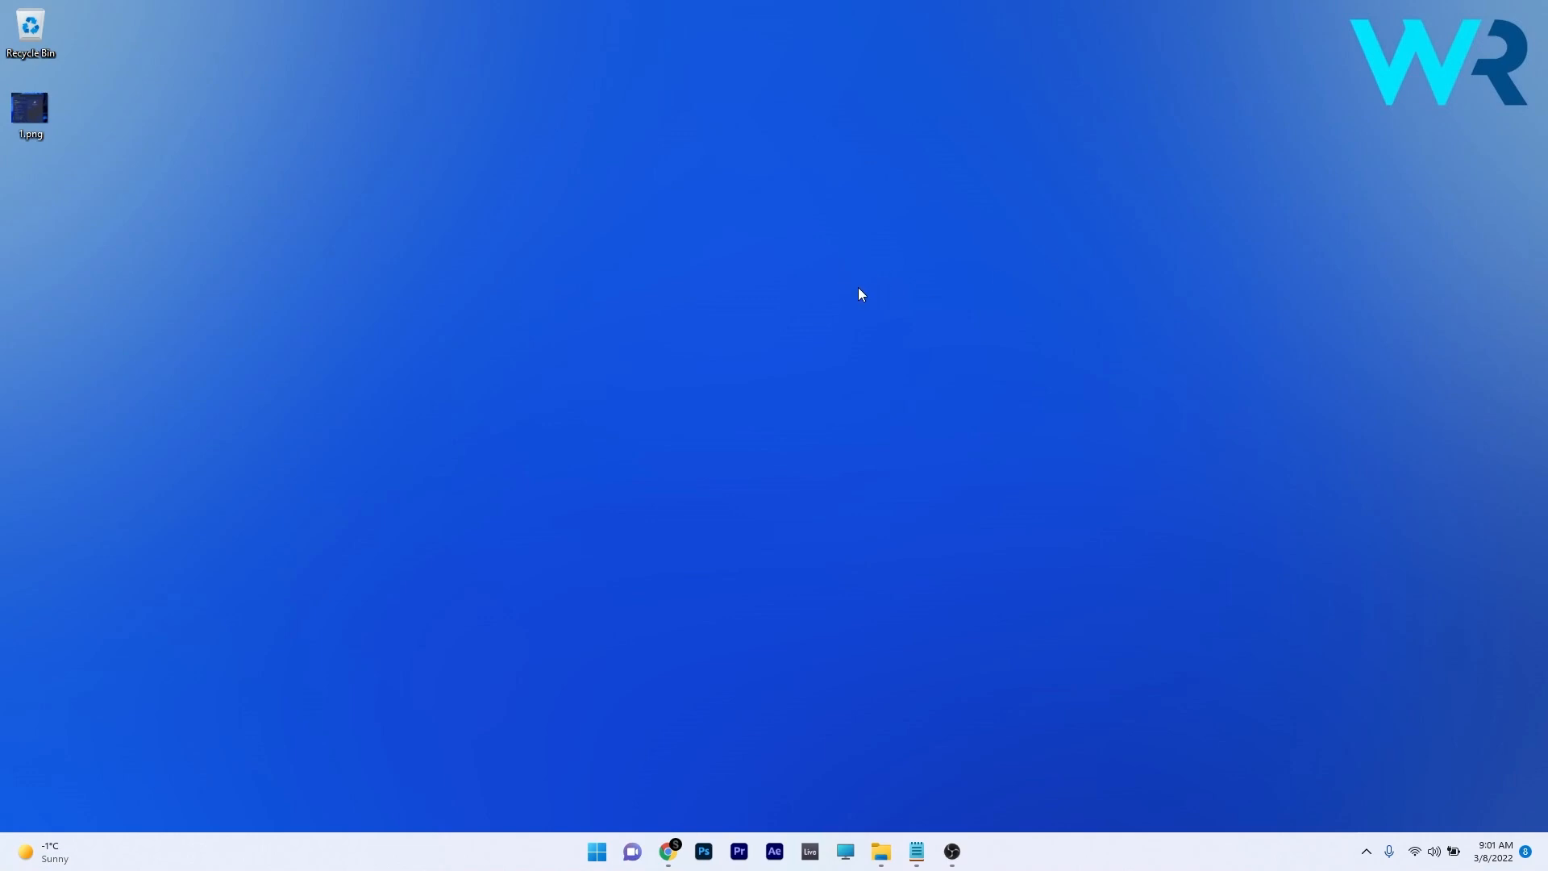
pyautogui.moveTo(538, 190)
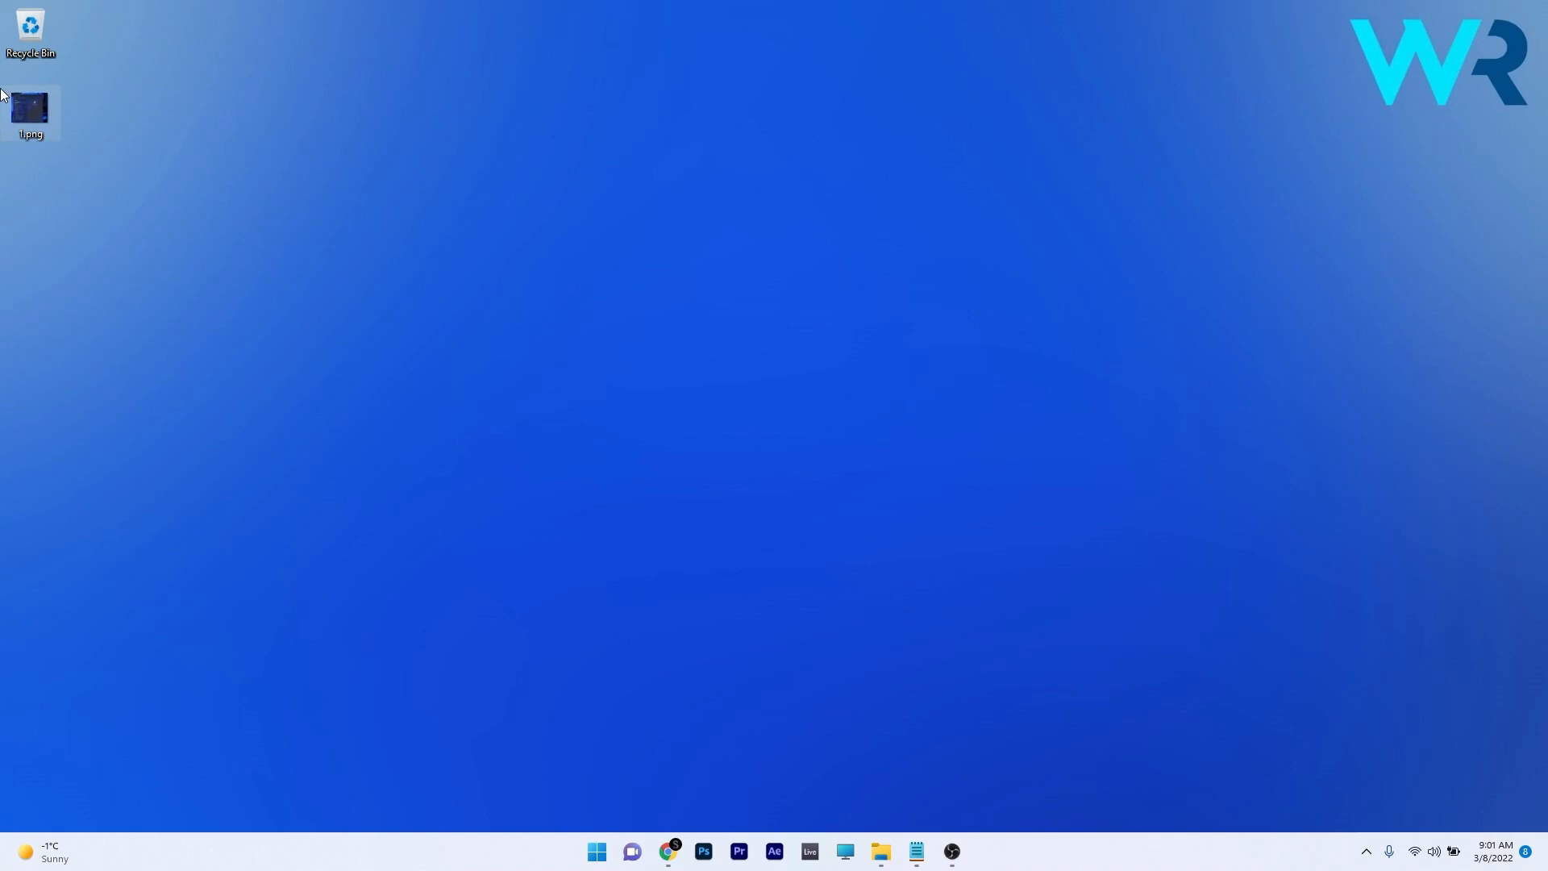
pyautogui.moveTo(31, 109); pyautogui.dragTo(434, 282)
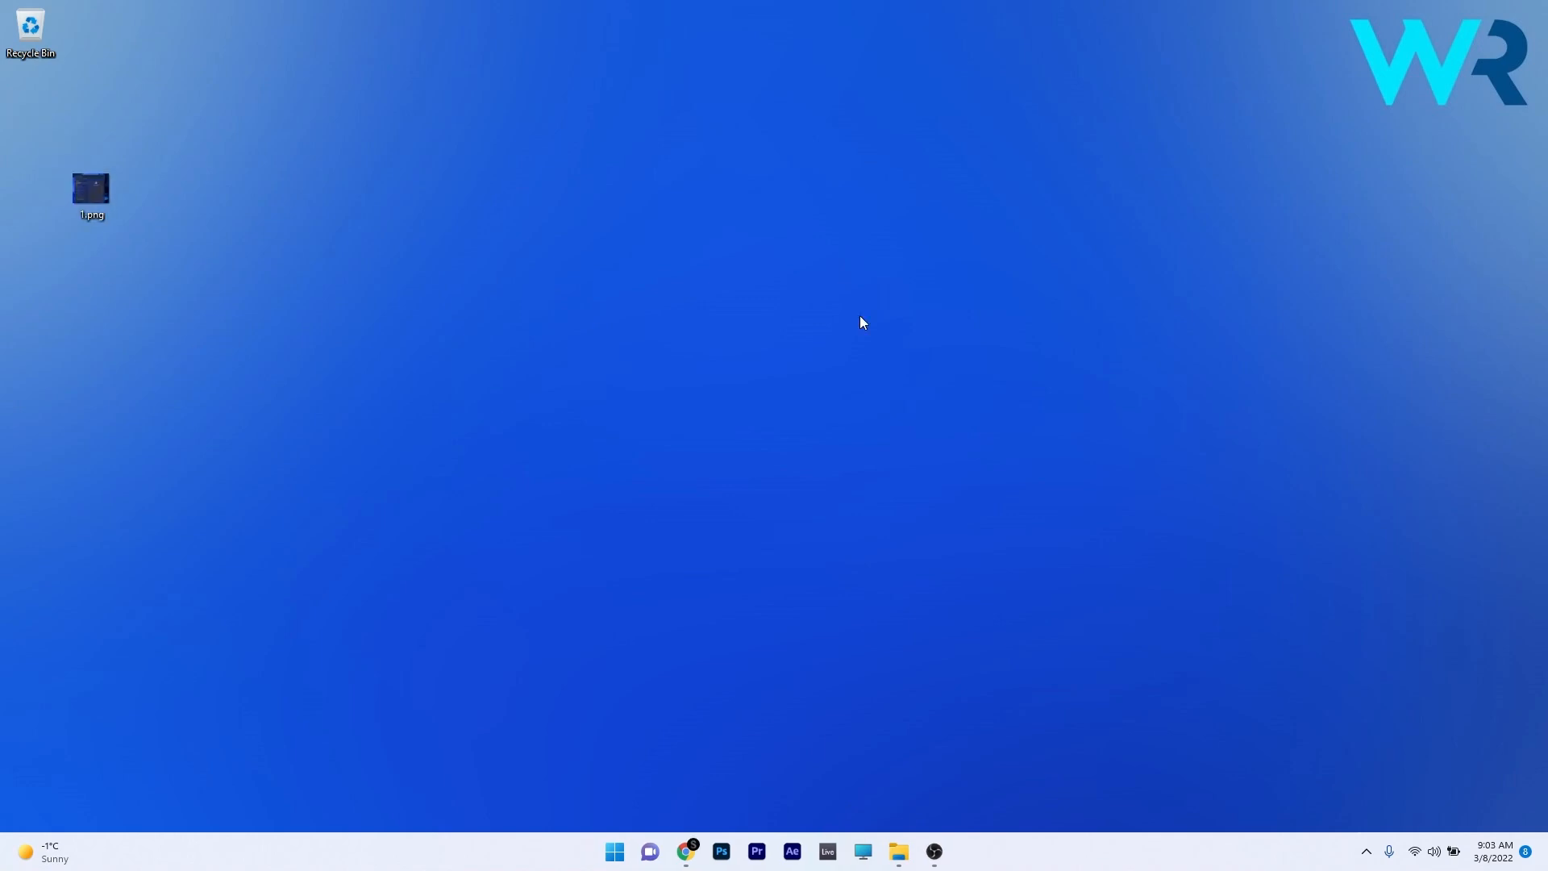
pyautogui.press('alt+tab')
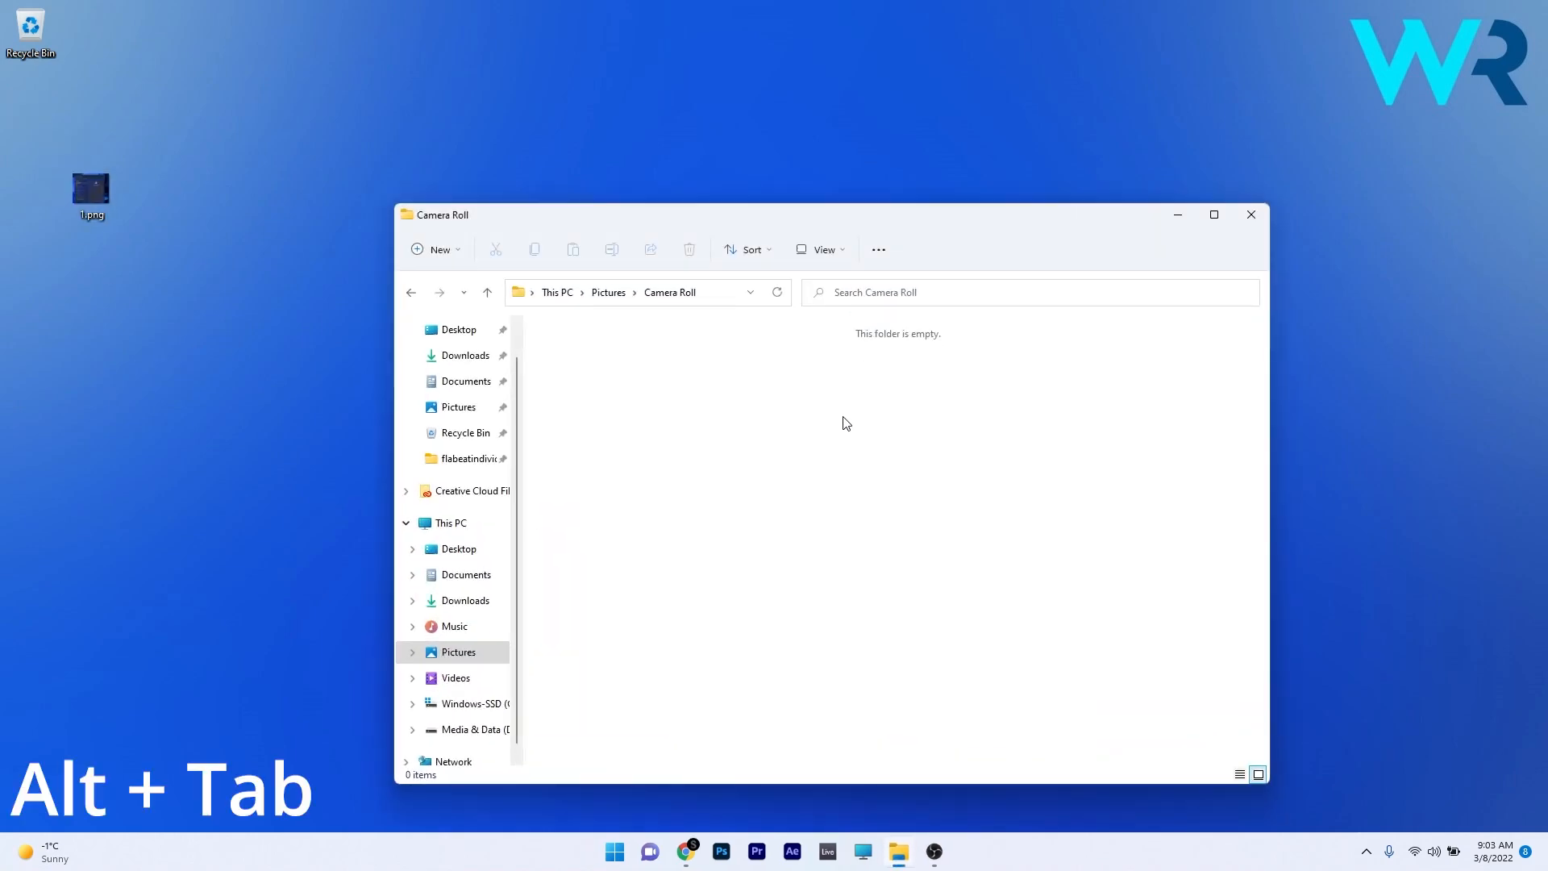